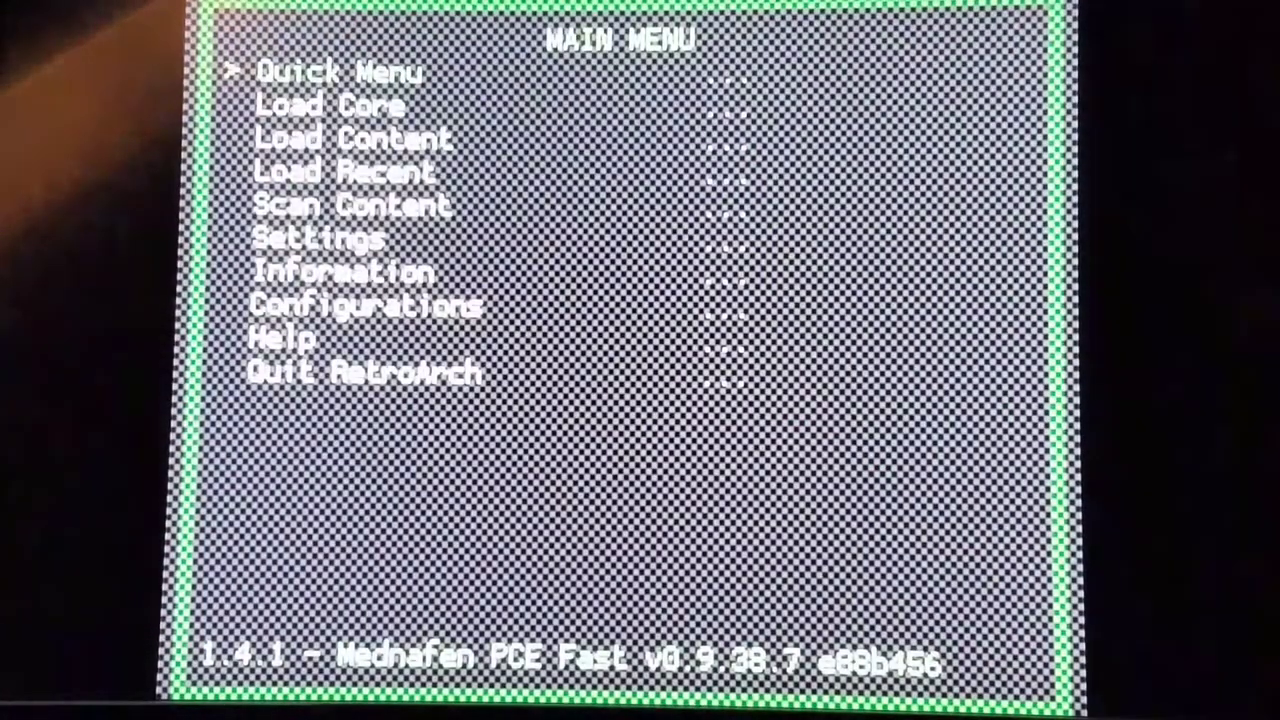
Step: Go to Information for the loaded Mednafen PCE Fast core
key(down)
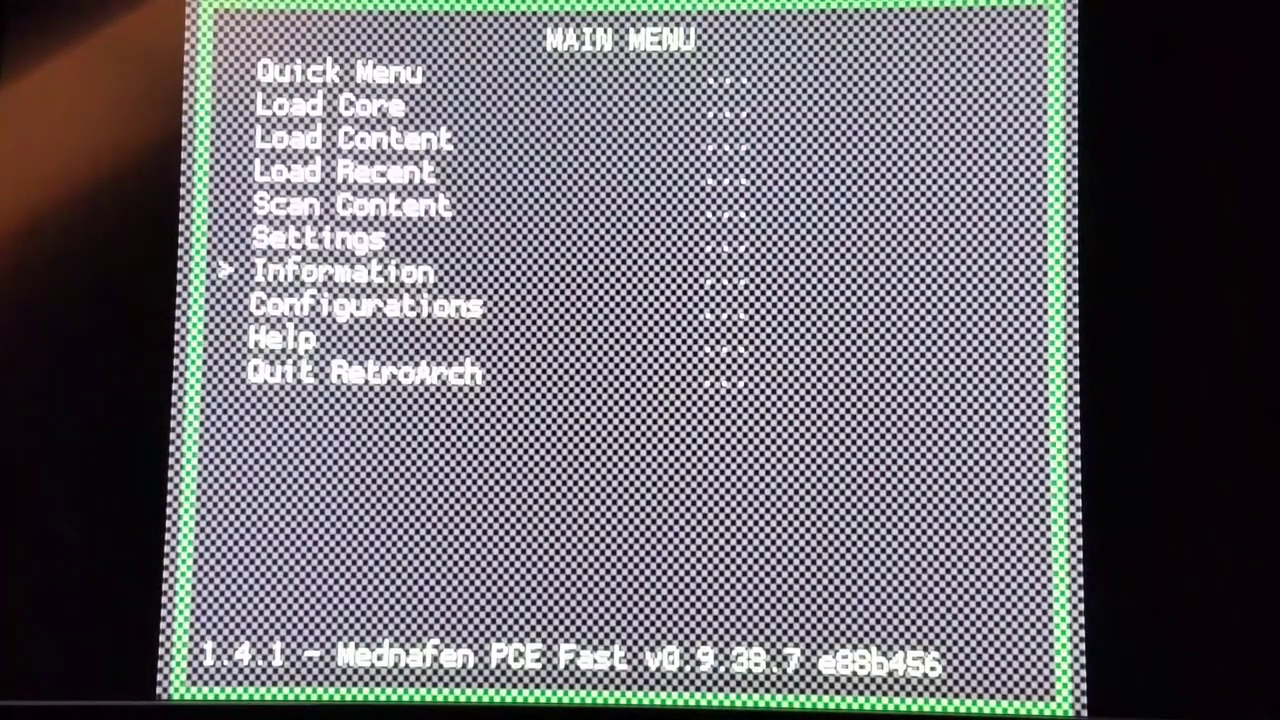
click(347, 271)
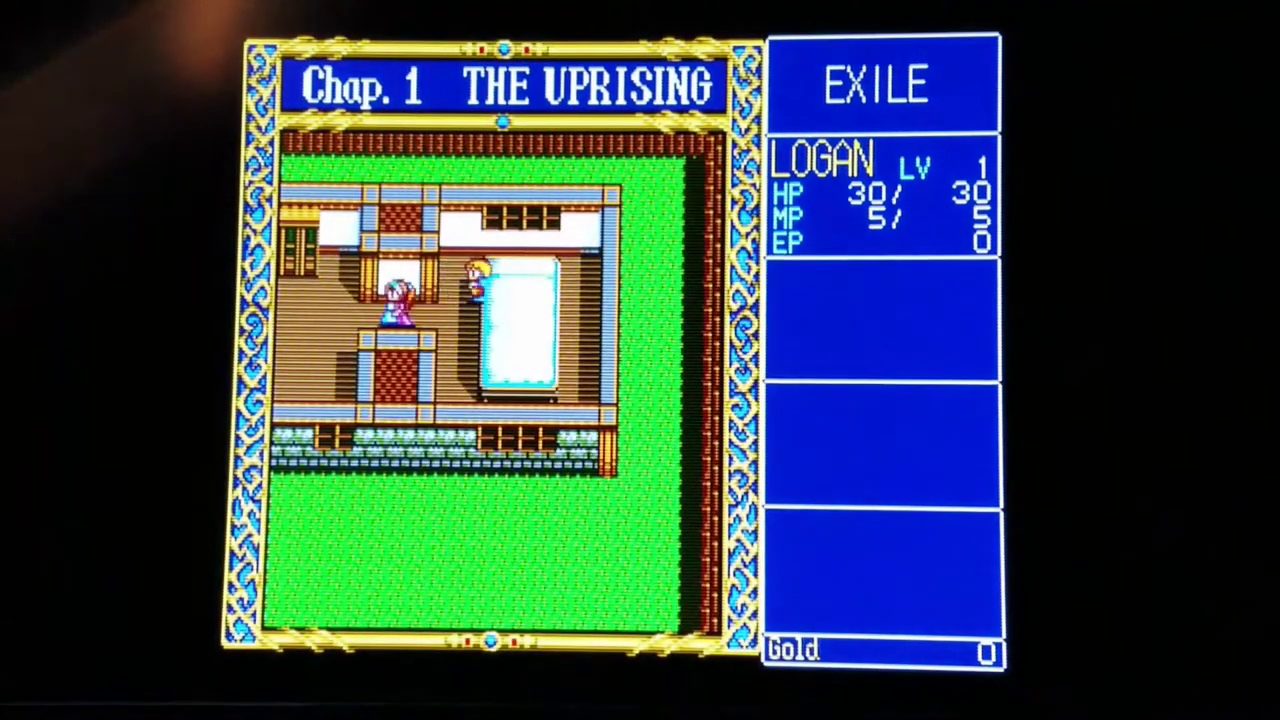
Step: Let Exile boot to its Chapter 1 'The Uprising' opening with Logan at level 1
key(Up)
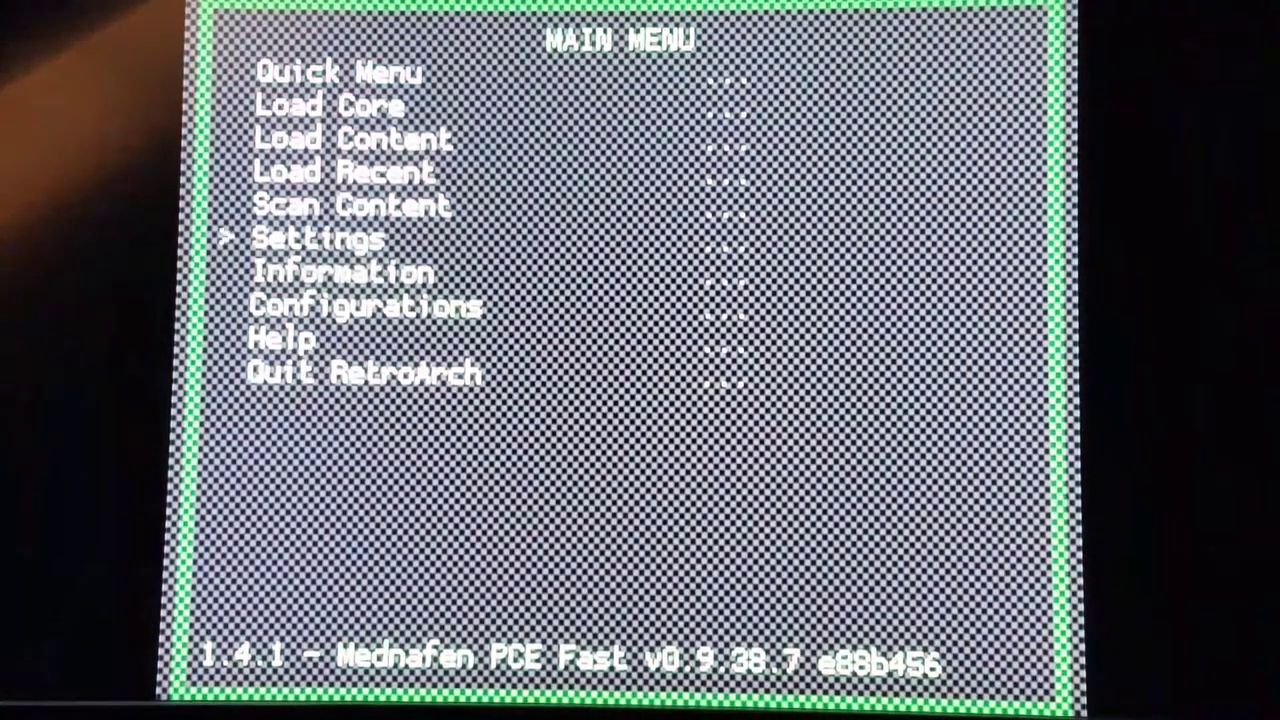
Step: Bring up the Quick Menu for the running PC Engine game and pick an entry in it
click(340, 70)
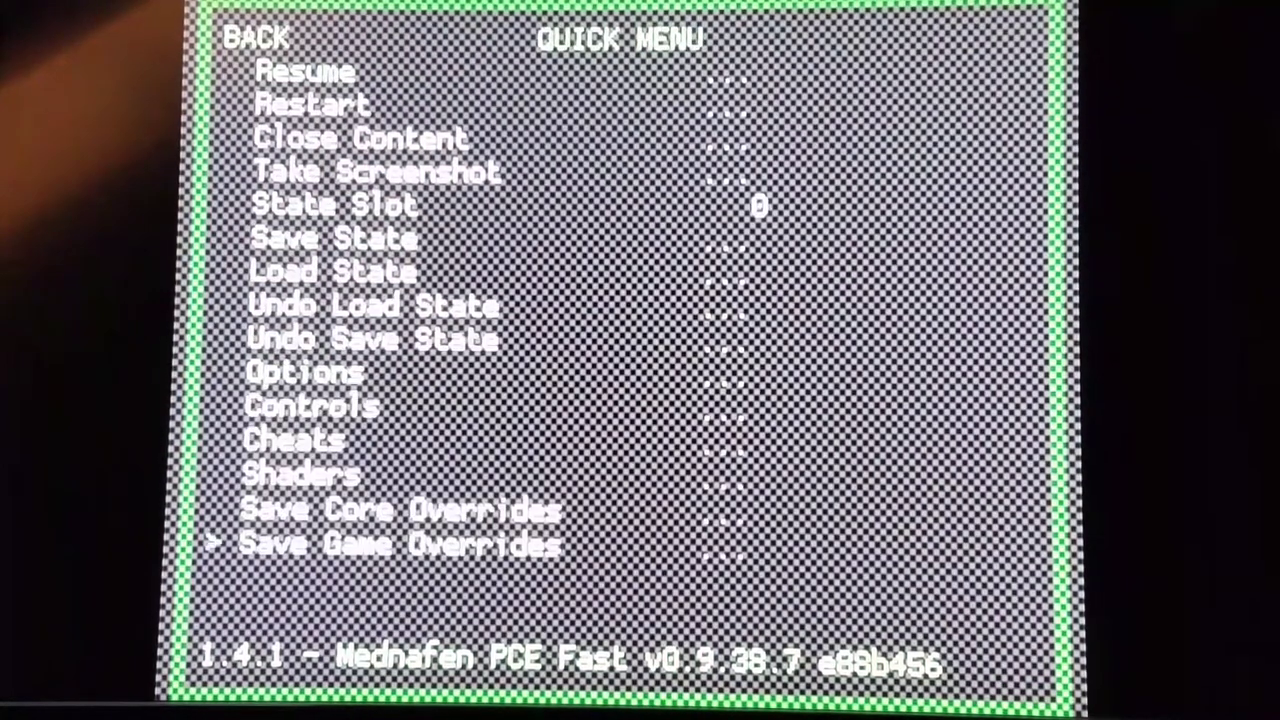
click(302, 372)
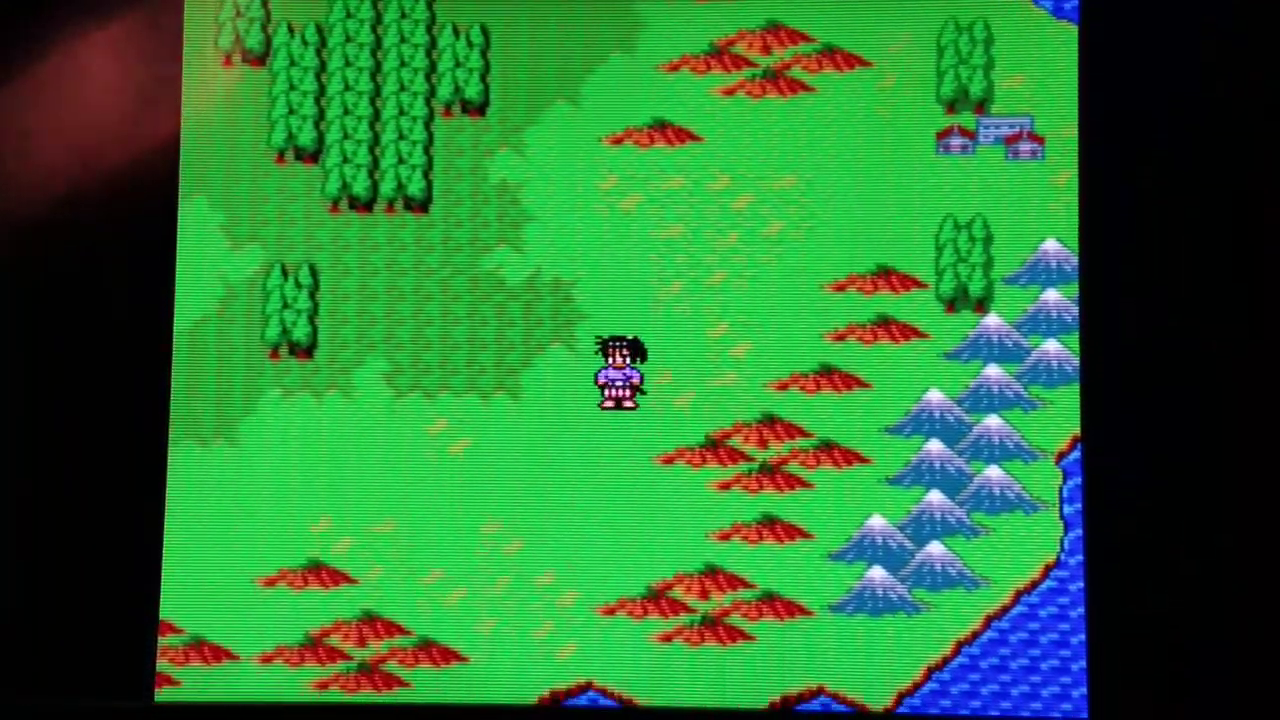
Step: Move the character up on the second game's overworld map
key(up)
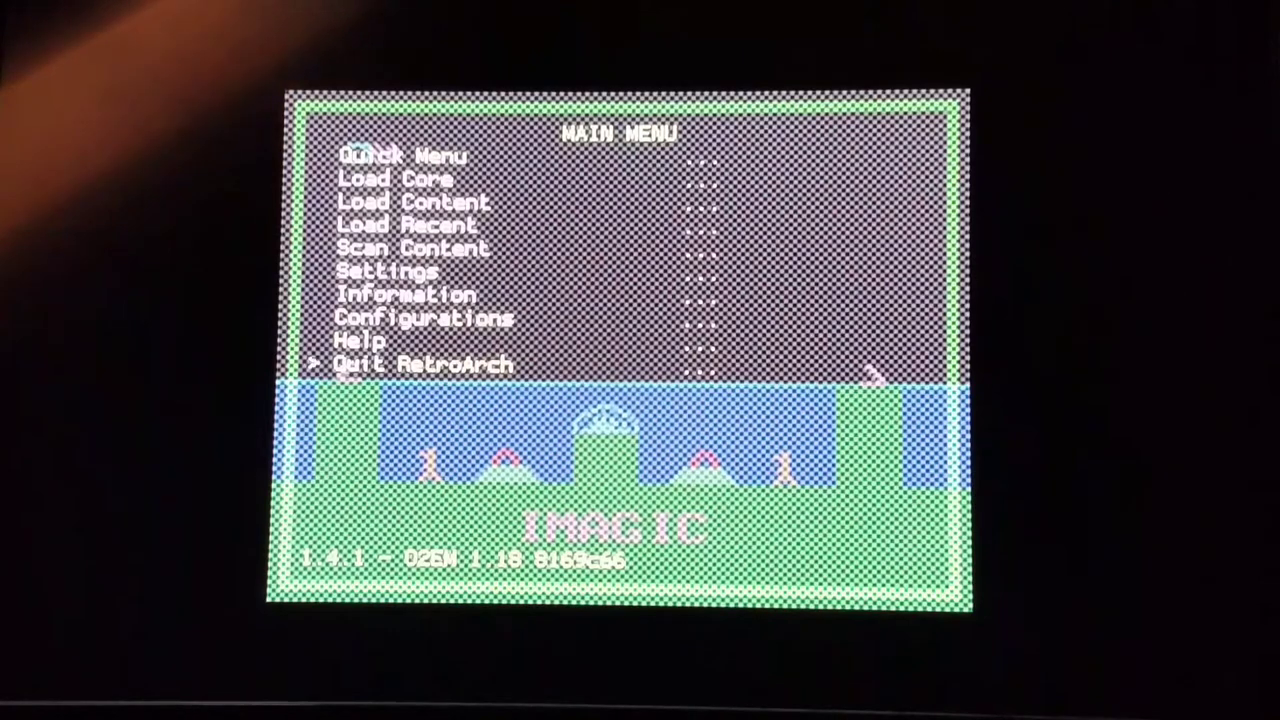
Step: Show the O2EM core's Firmware(s) entries with every Odyssey2 BIOS reported present
click(405, 294)
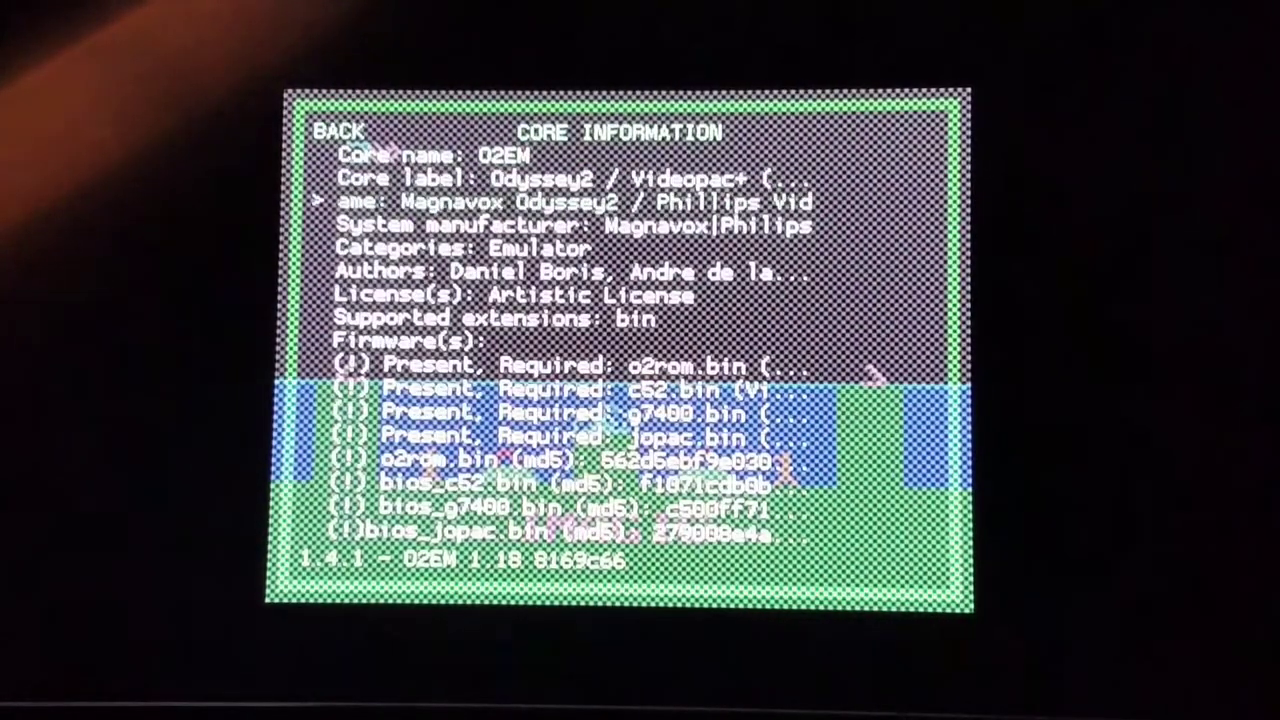
scroll(down, 3)
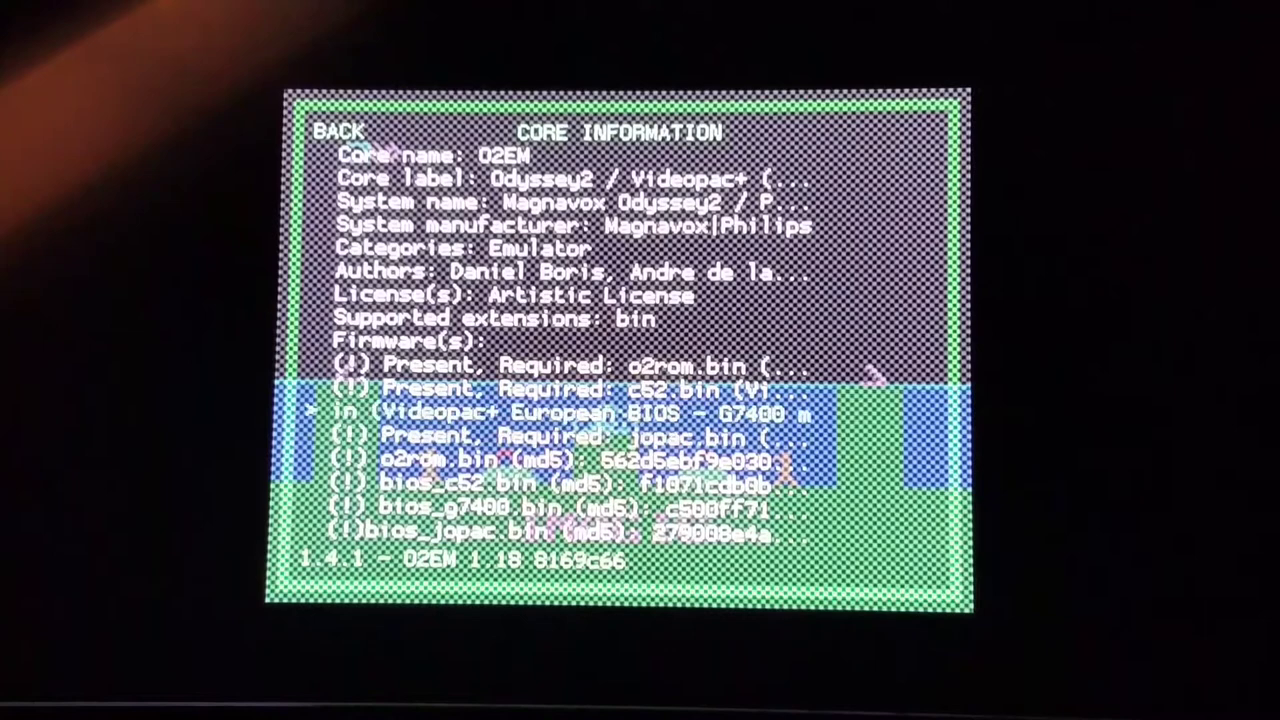
key(up)
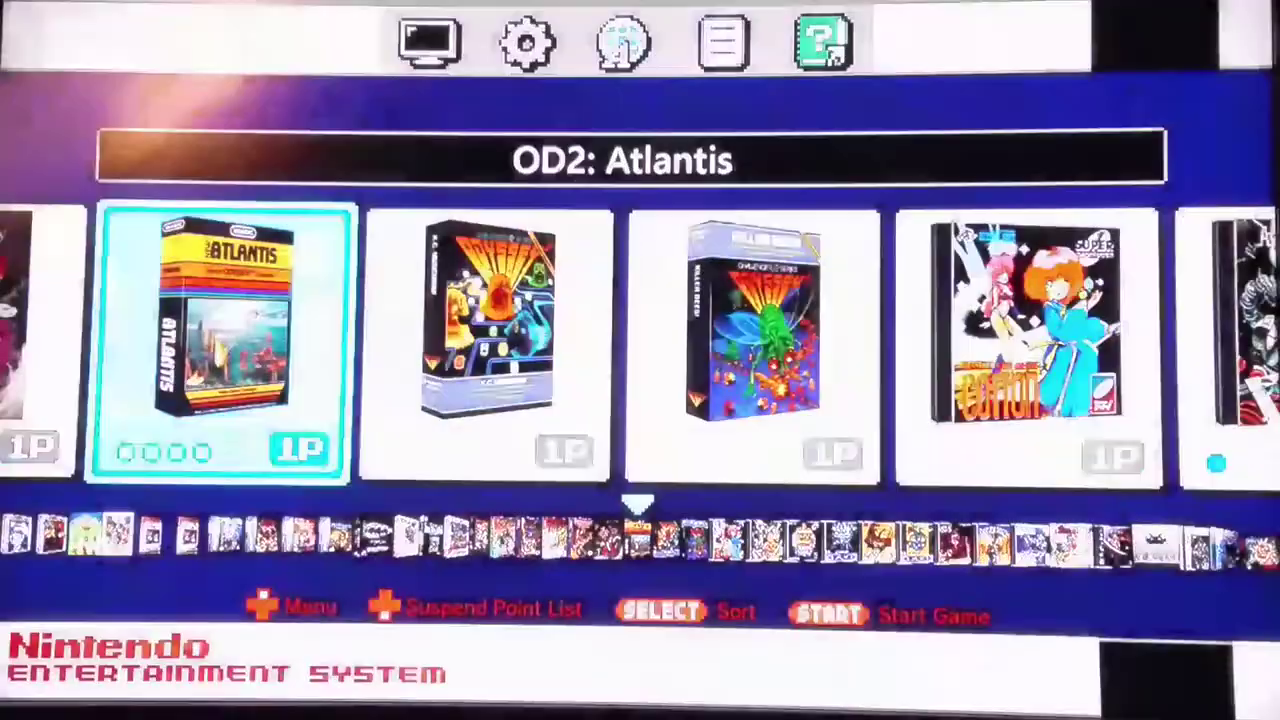
Step: Show PCSX ReARMed's optional PlayStation BIOS files listed as present in Core Information
scroll(right, 3)
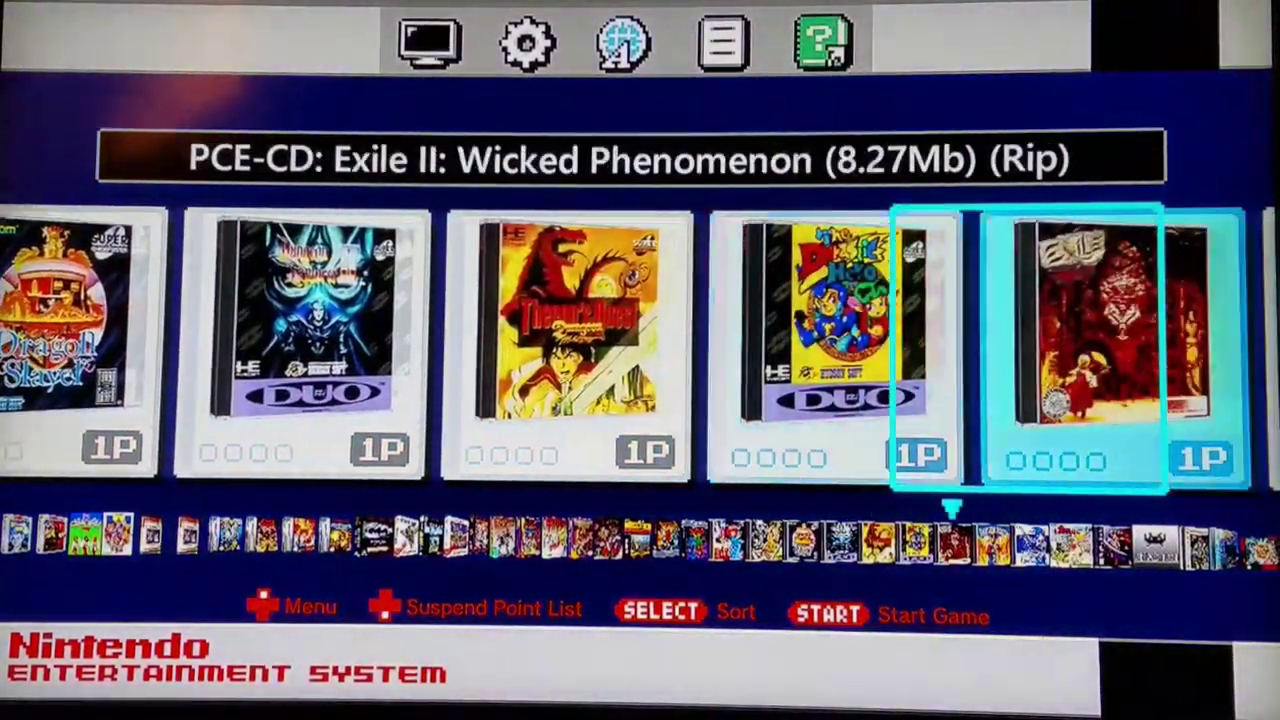
scroll(right, 3)
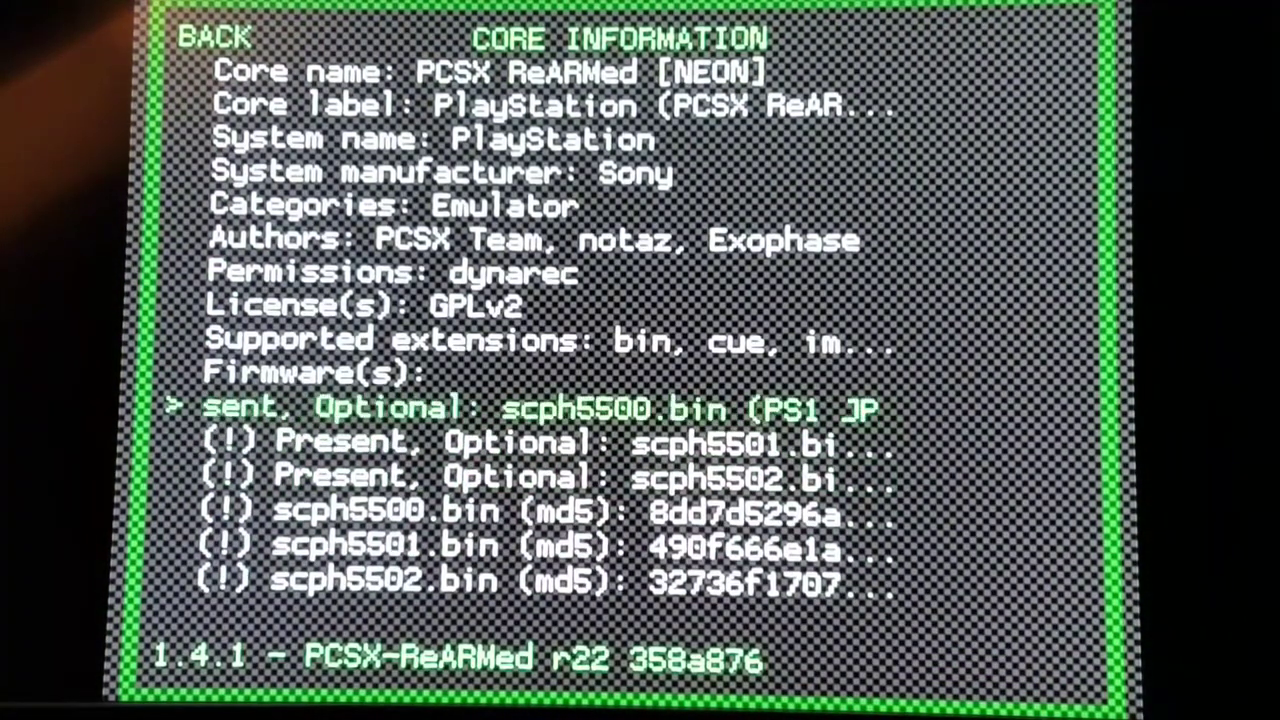
key(Down)
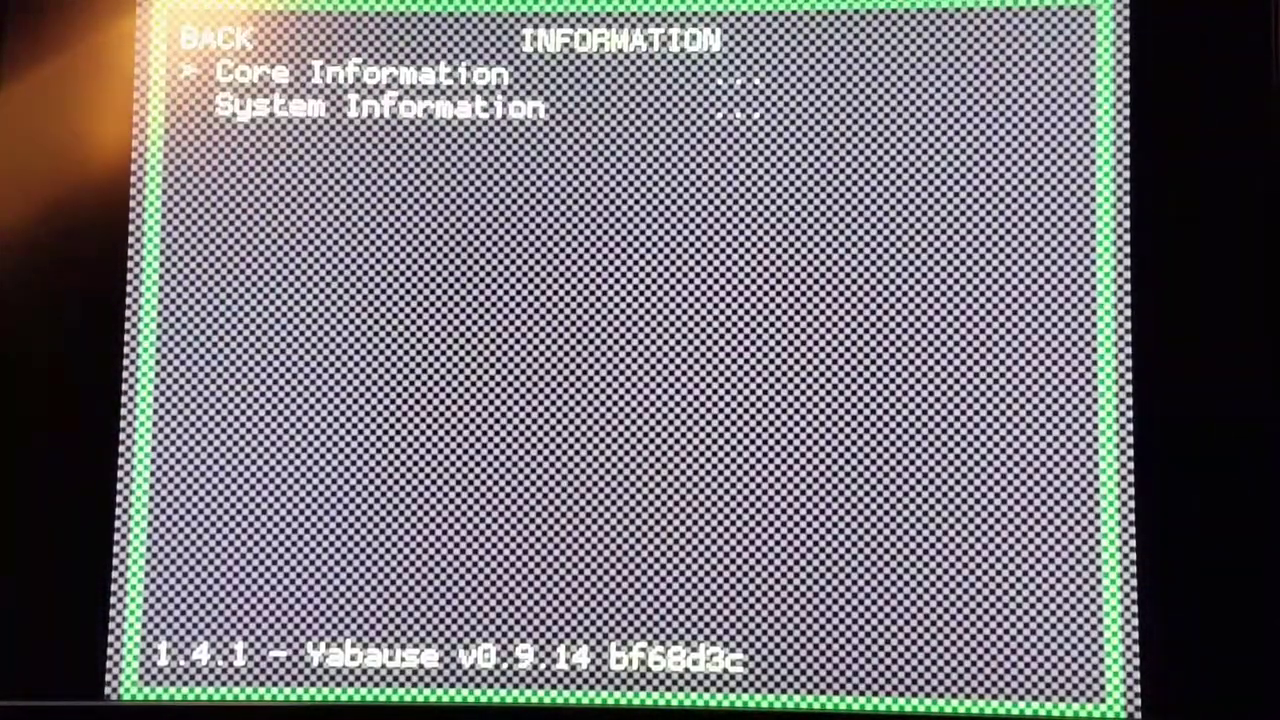
Step: Show the Yabause core's details in Information
click(360, 72)
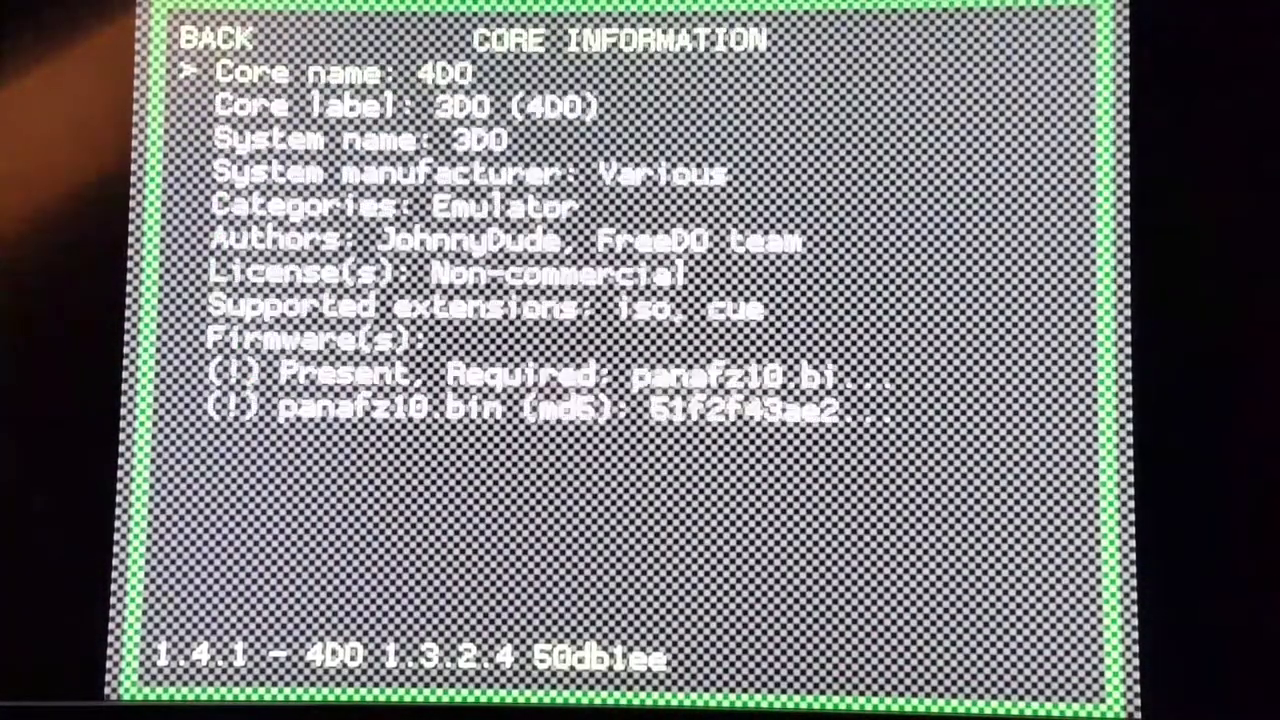
Step: Step through the 4DO core details showing required 3DO firmware panafz10.bin present
key(down)
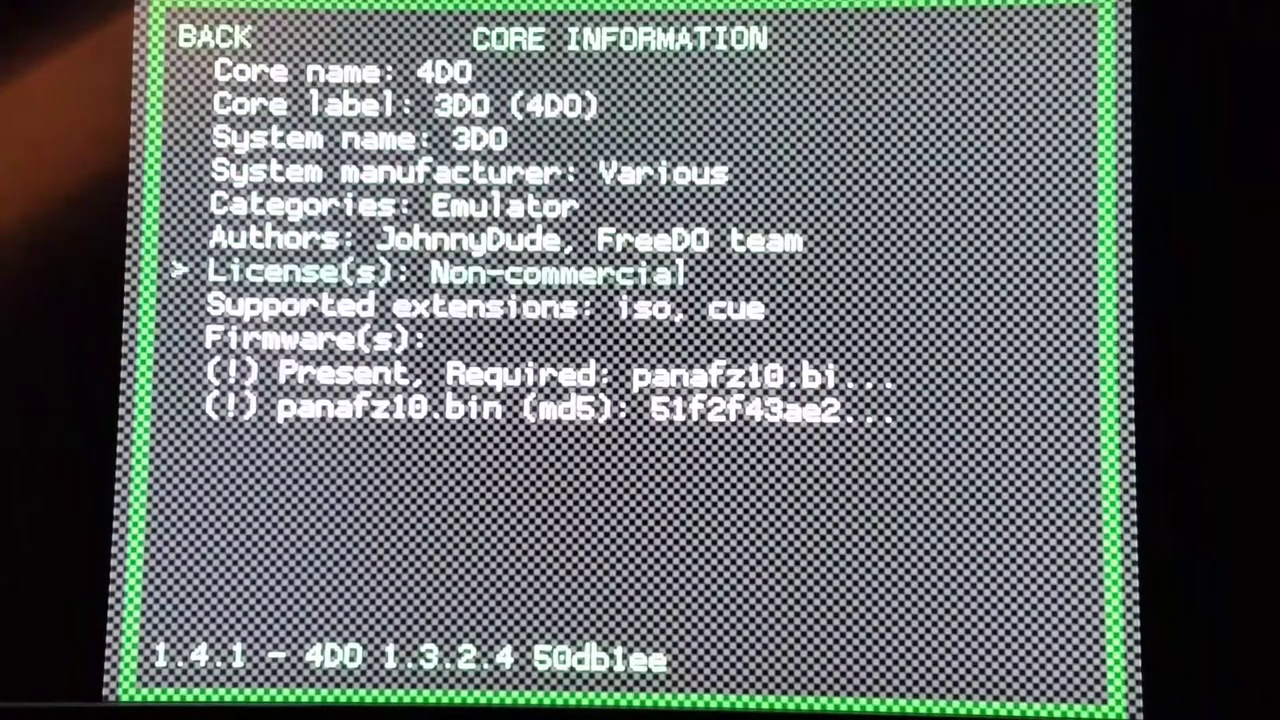
key(Down)
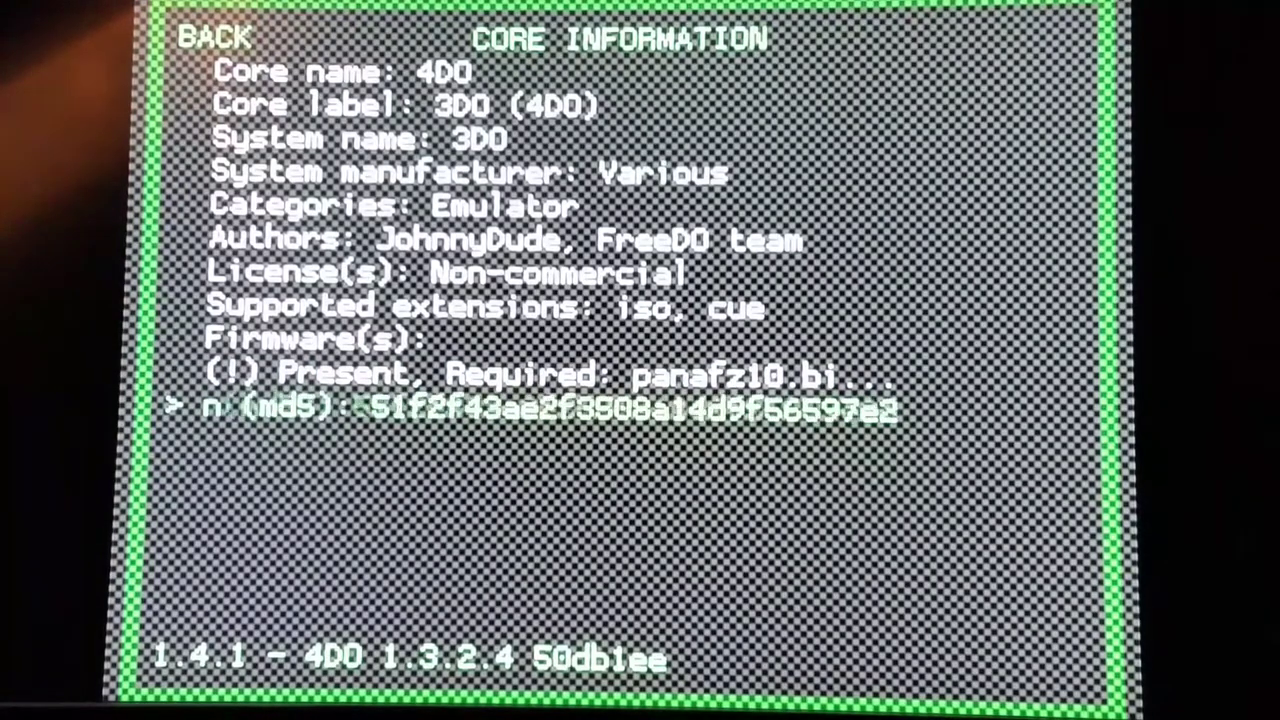
key(Up)
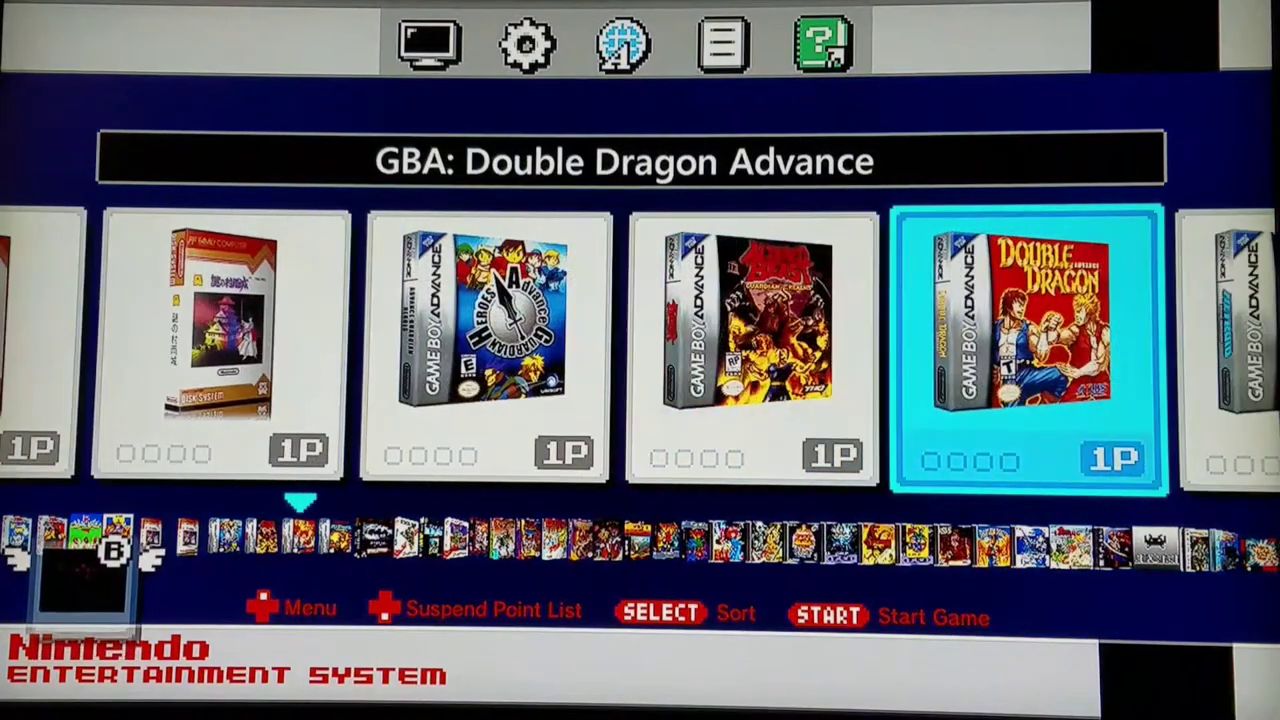
Step: Show the Handy core's Firmware(s) entry with optional Lynx lynxboot.img present
scroll(right, 3)
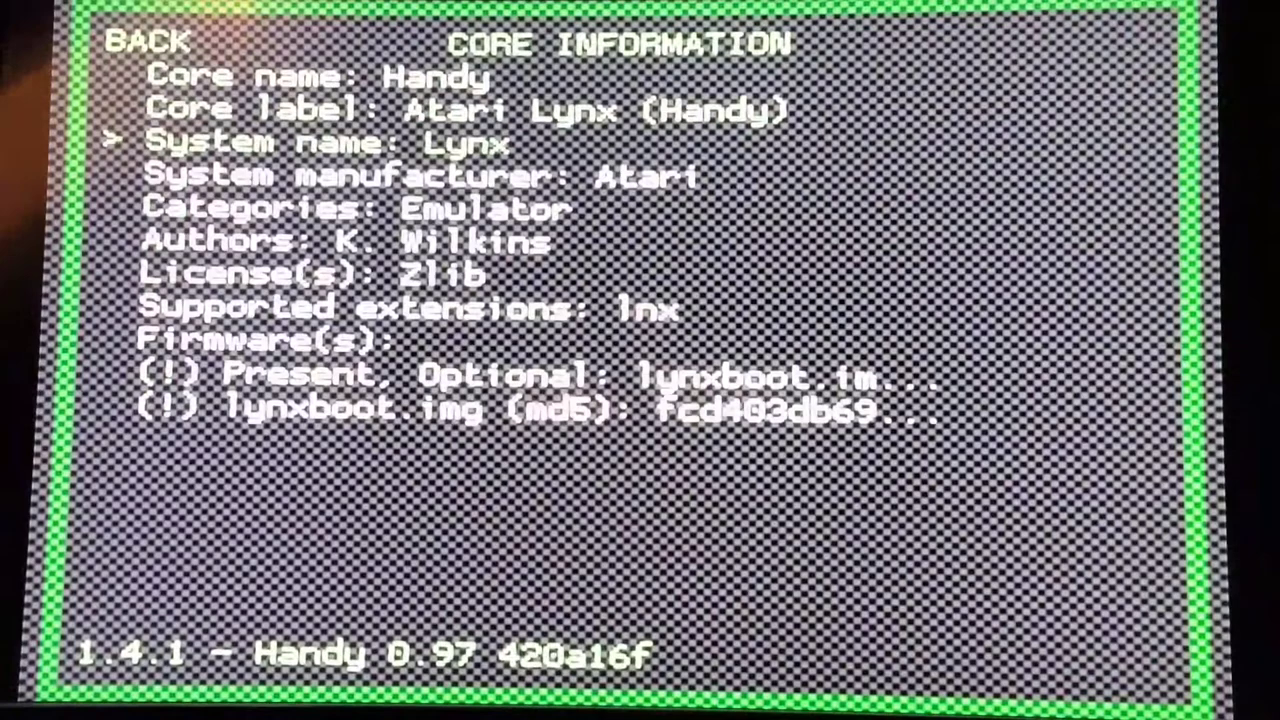
scroll(down, 3)
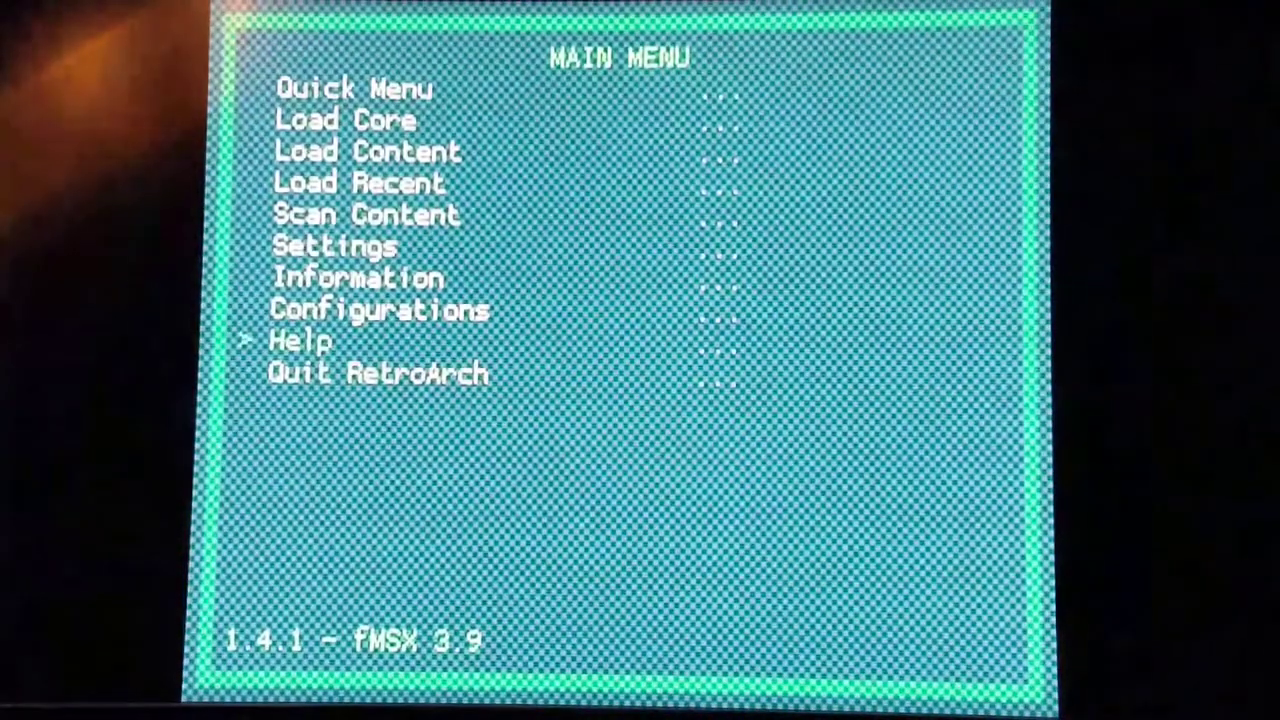
Step: Show fMSX Core Information with all required MSX BIOS ROMs reported present
click(357, 277)
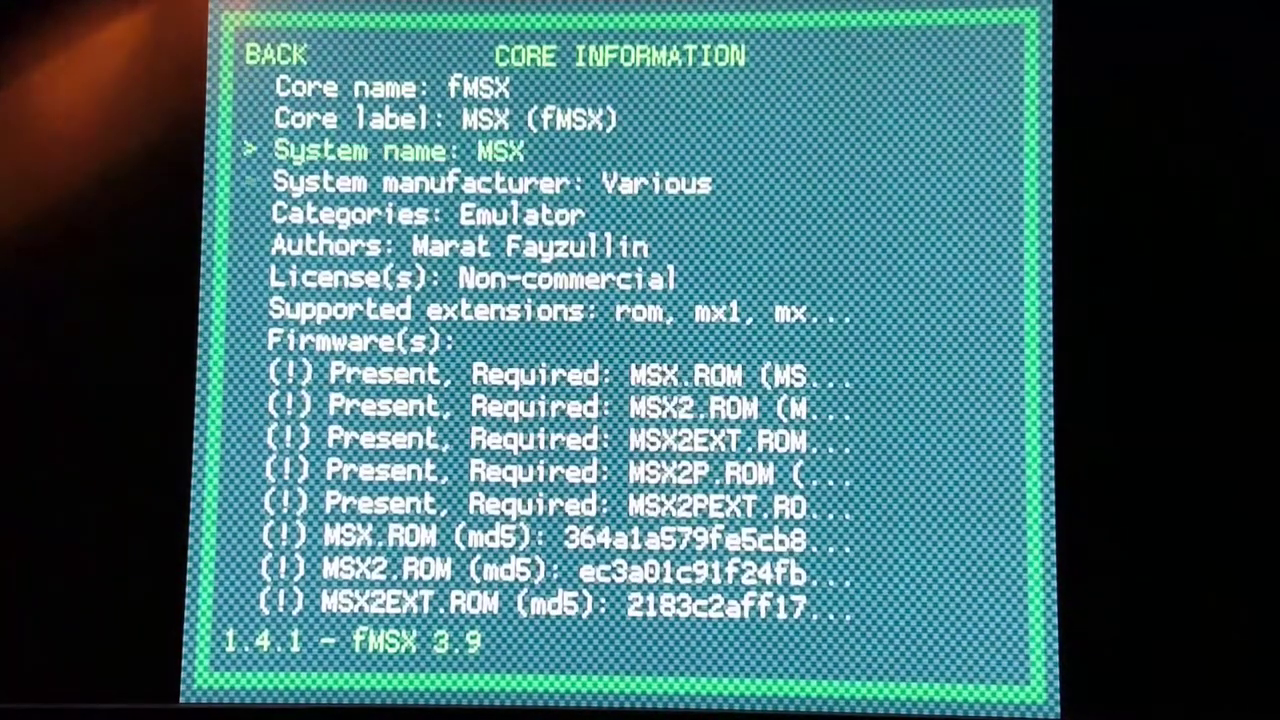
scroll(down, 3)
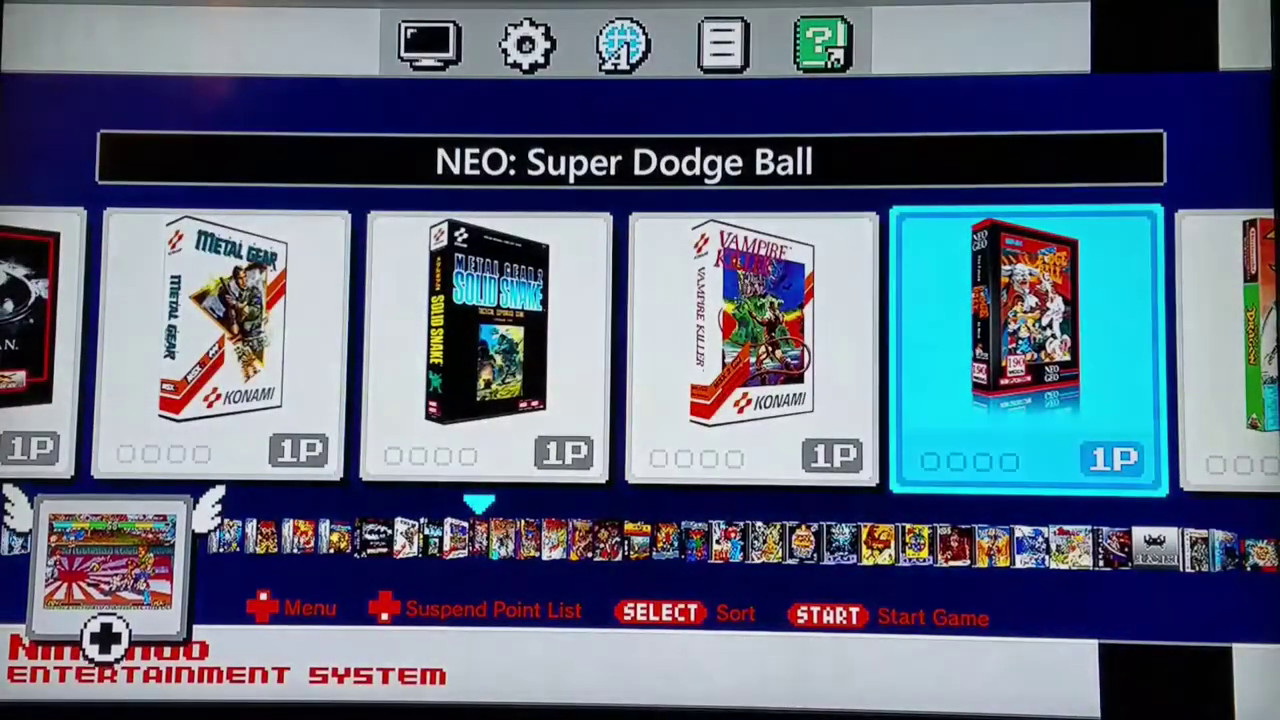
Step: Start a GBA game and check mGBA's Core Information lists gba_bios.bin as present
scroll(right, 3)
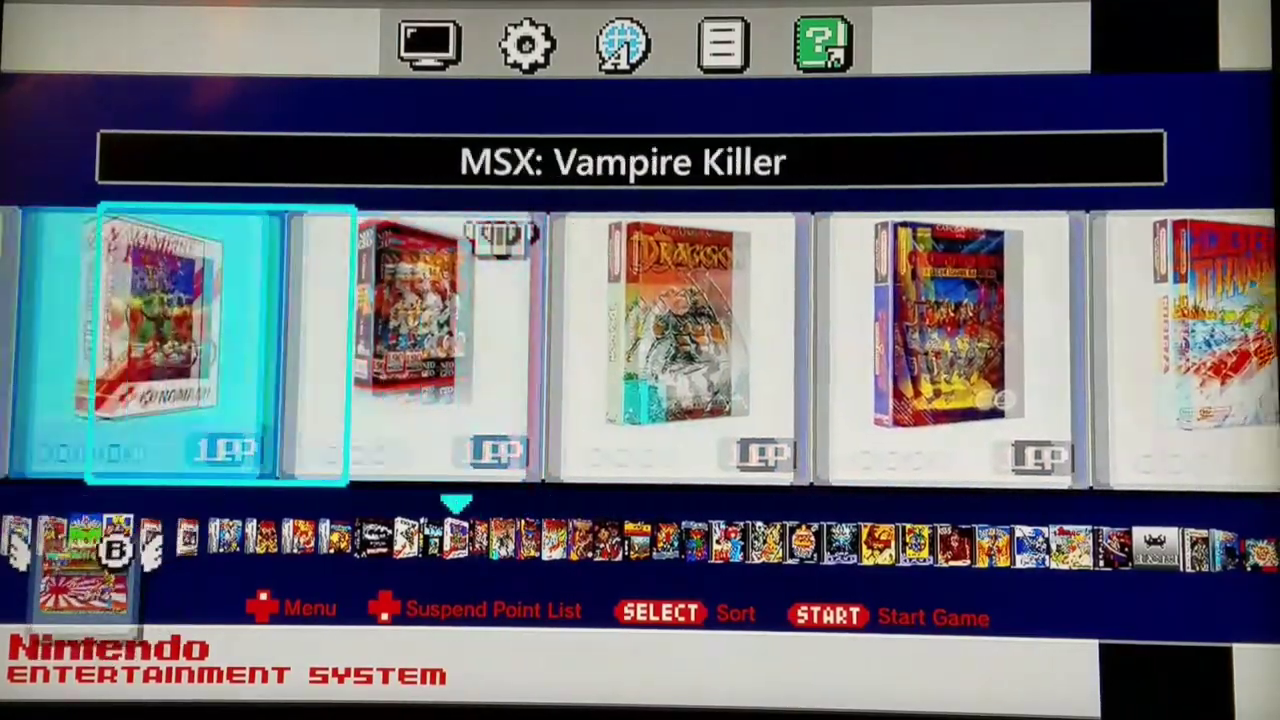
scroll(right, 3)
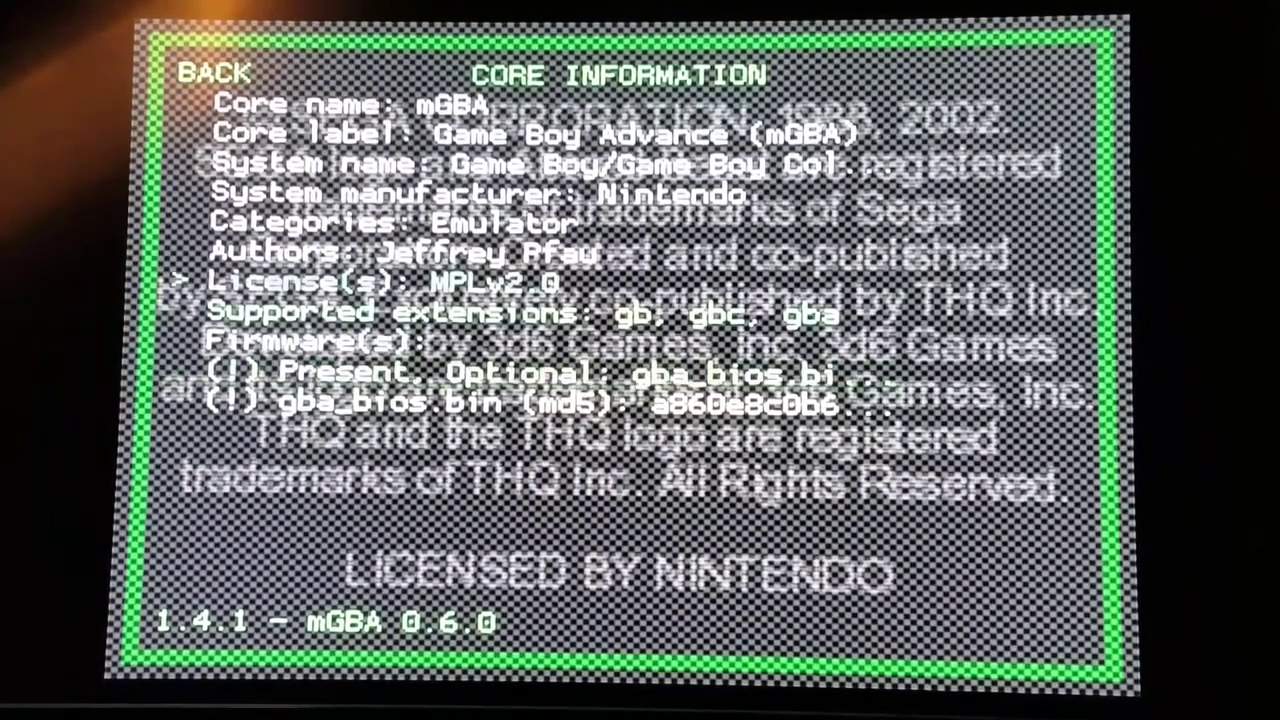
click(206, 73)
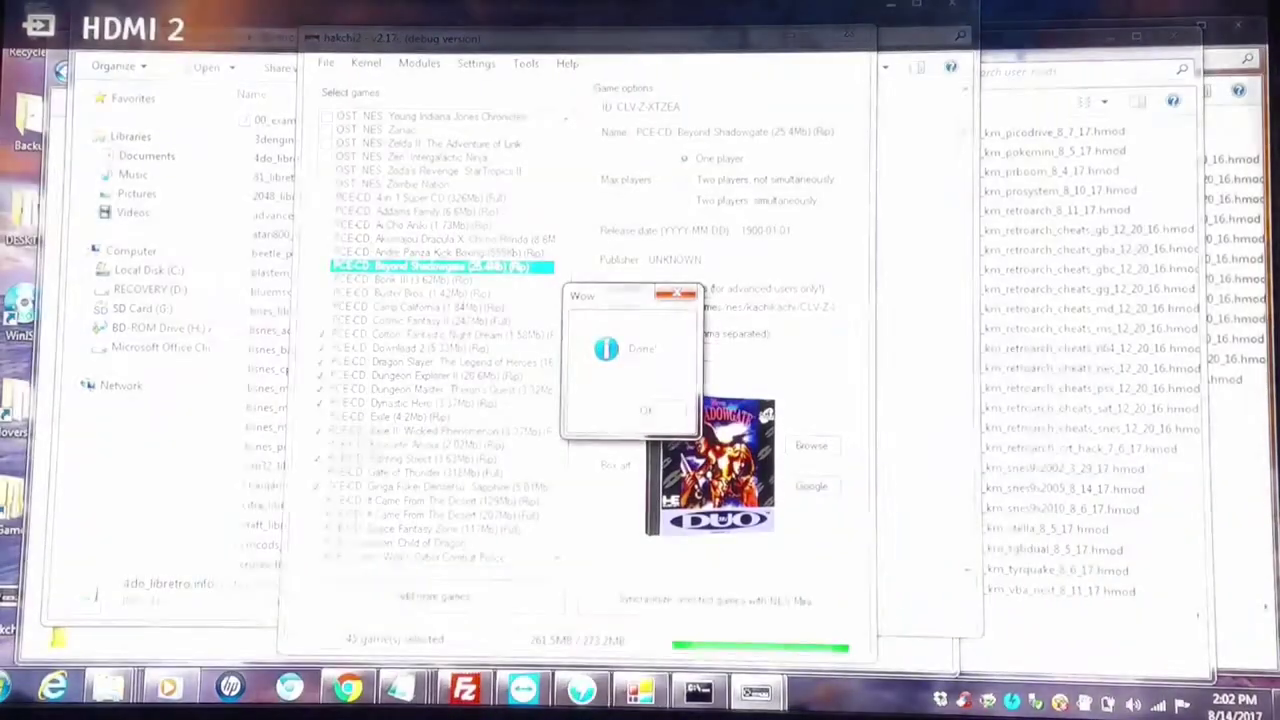
Step: Dismiss the Done notice and go to the Modules menu for installing extras
click(645, 410)
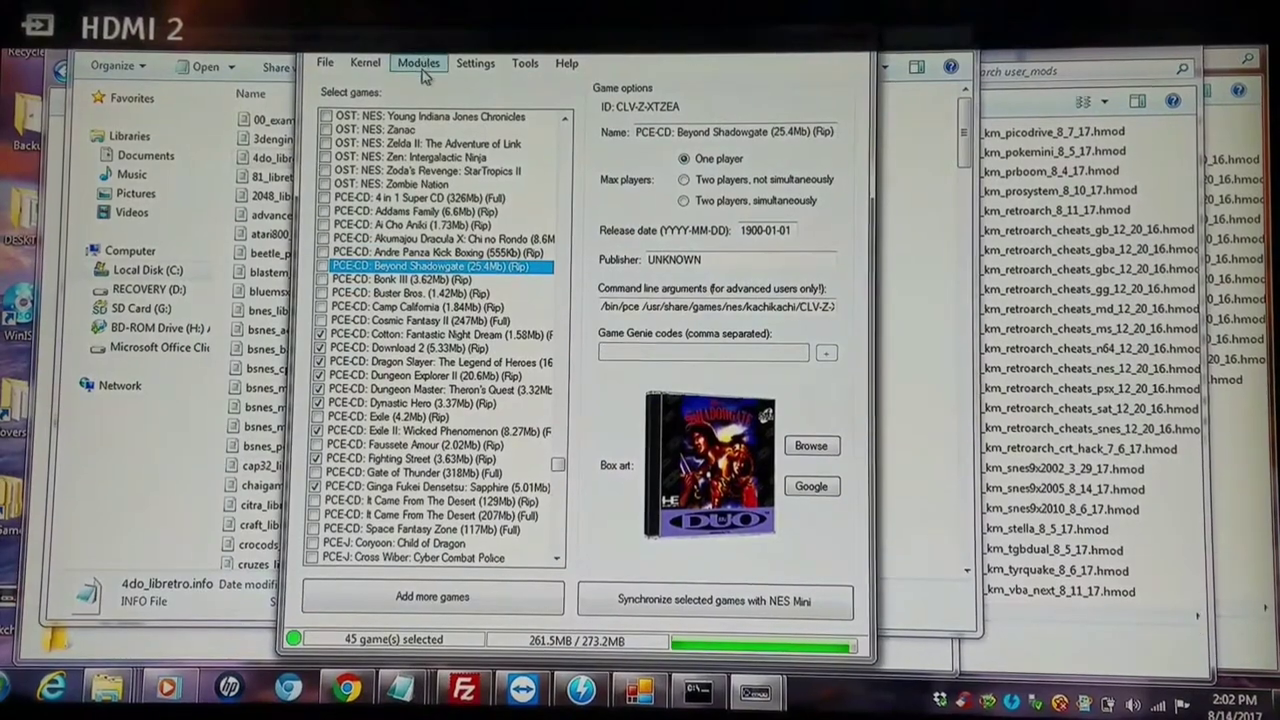
click(418, 63)
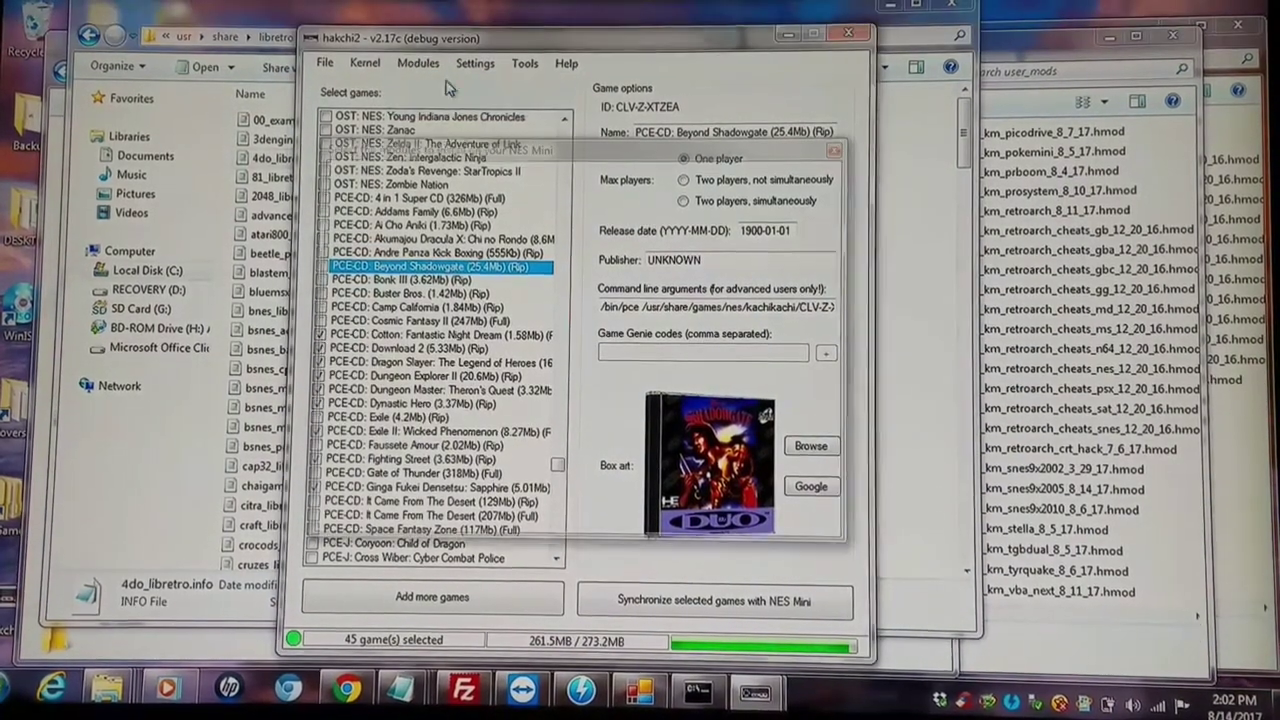
Step: Read the descriptions of the old Neo-Geo and non-Neo-Geo _km_master_bios_module variants
click(418, 63)
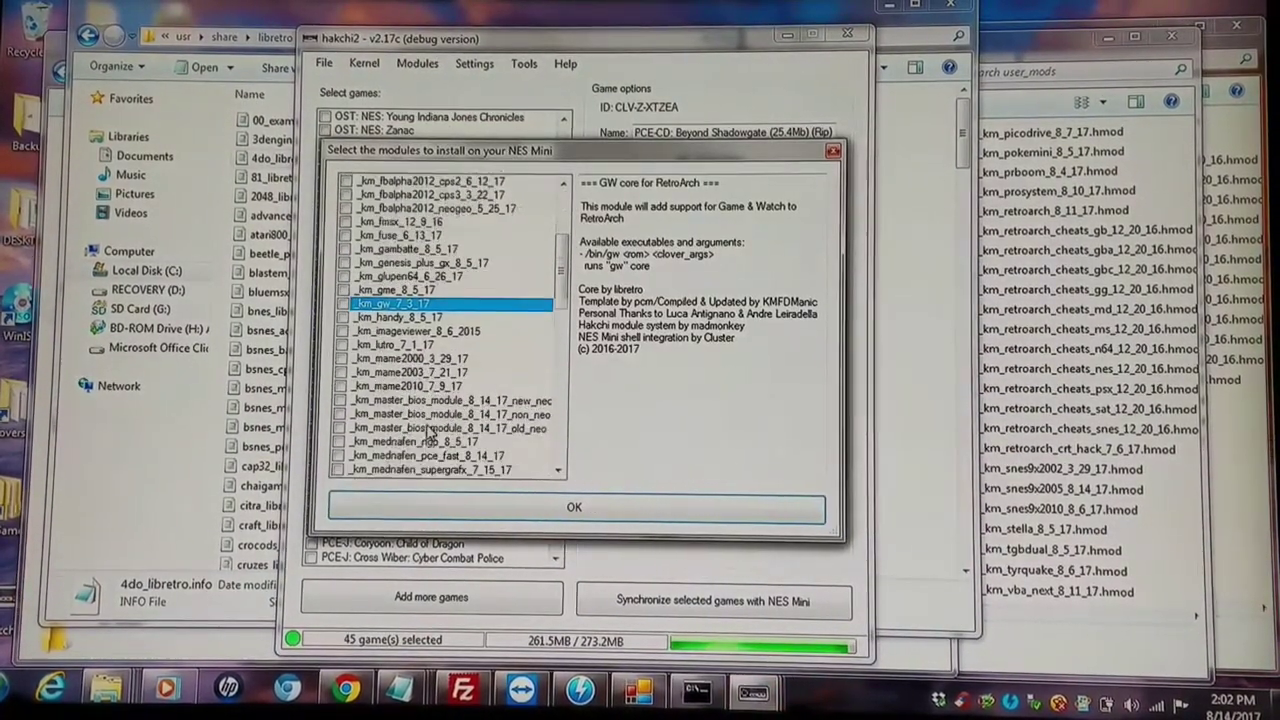
scroll(down, 3)
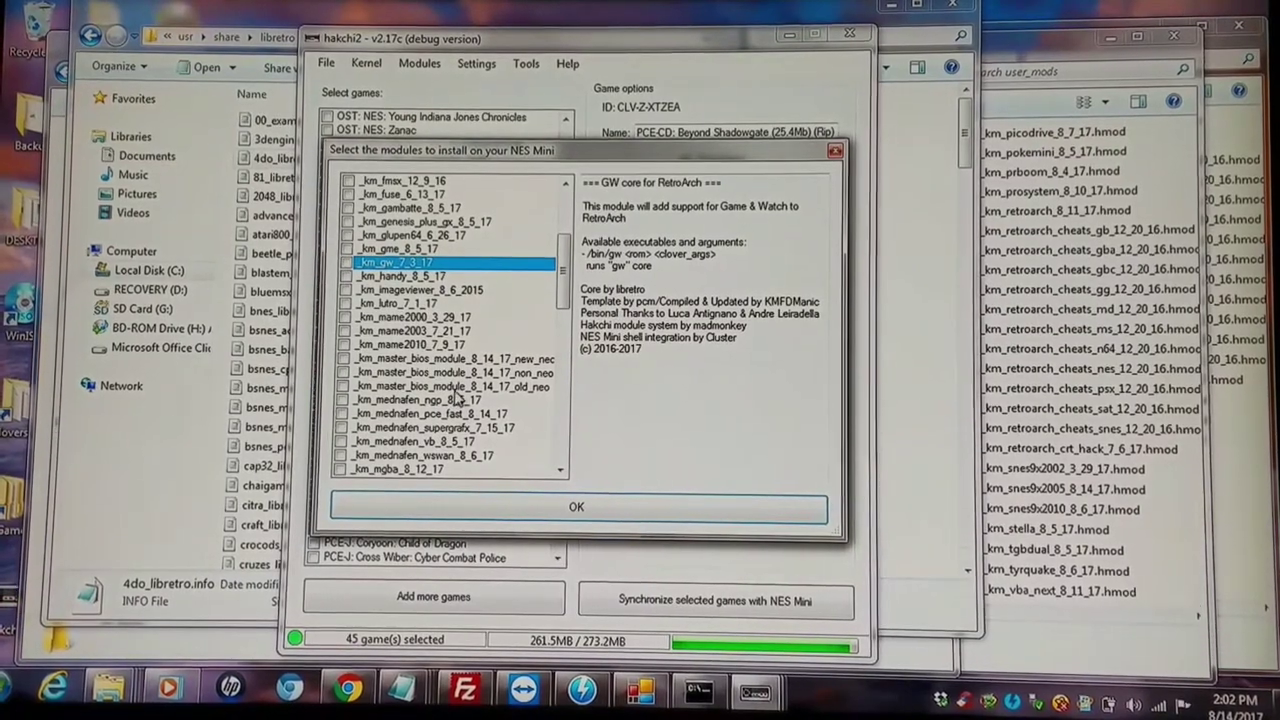
click(445, 387)
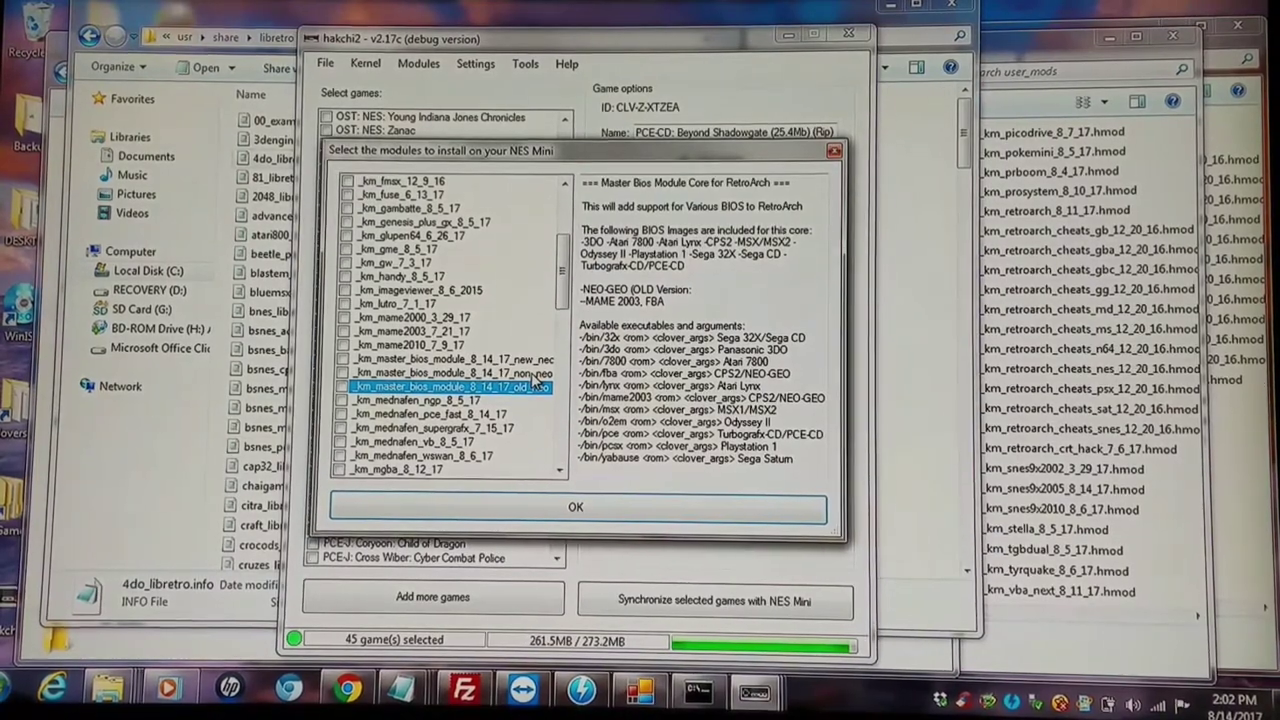
click(450, 373)
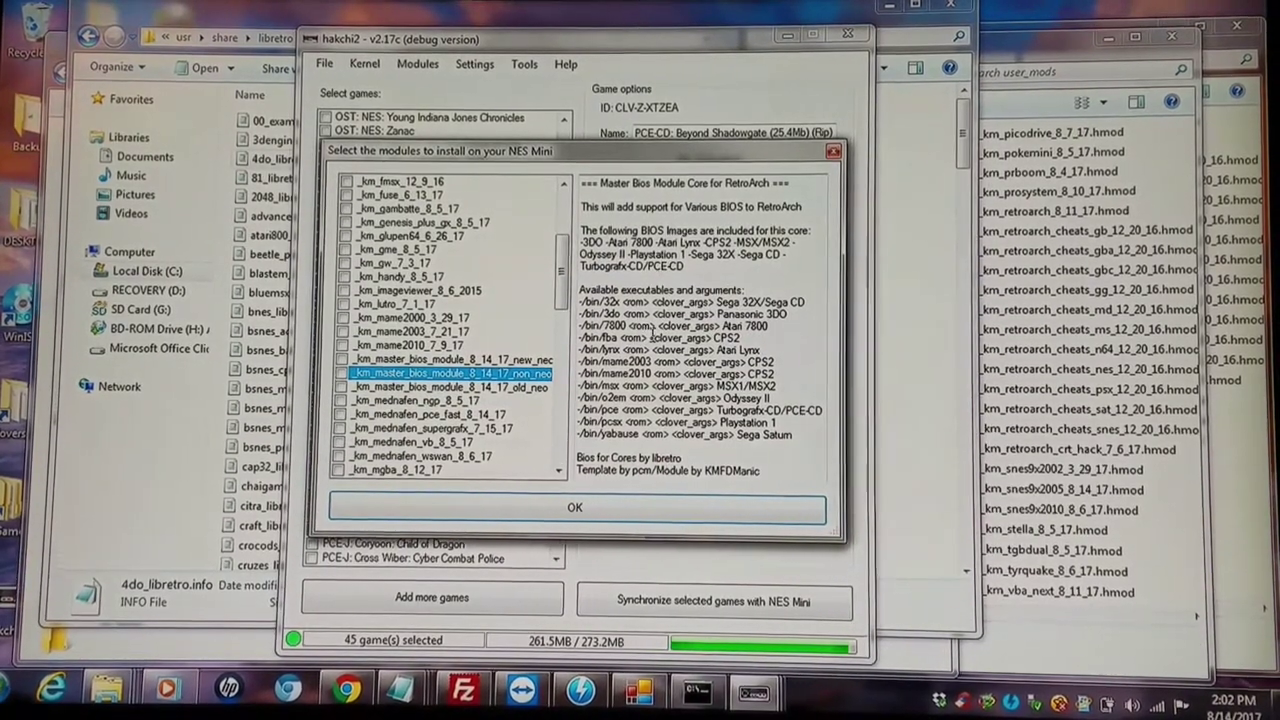